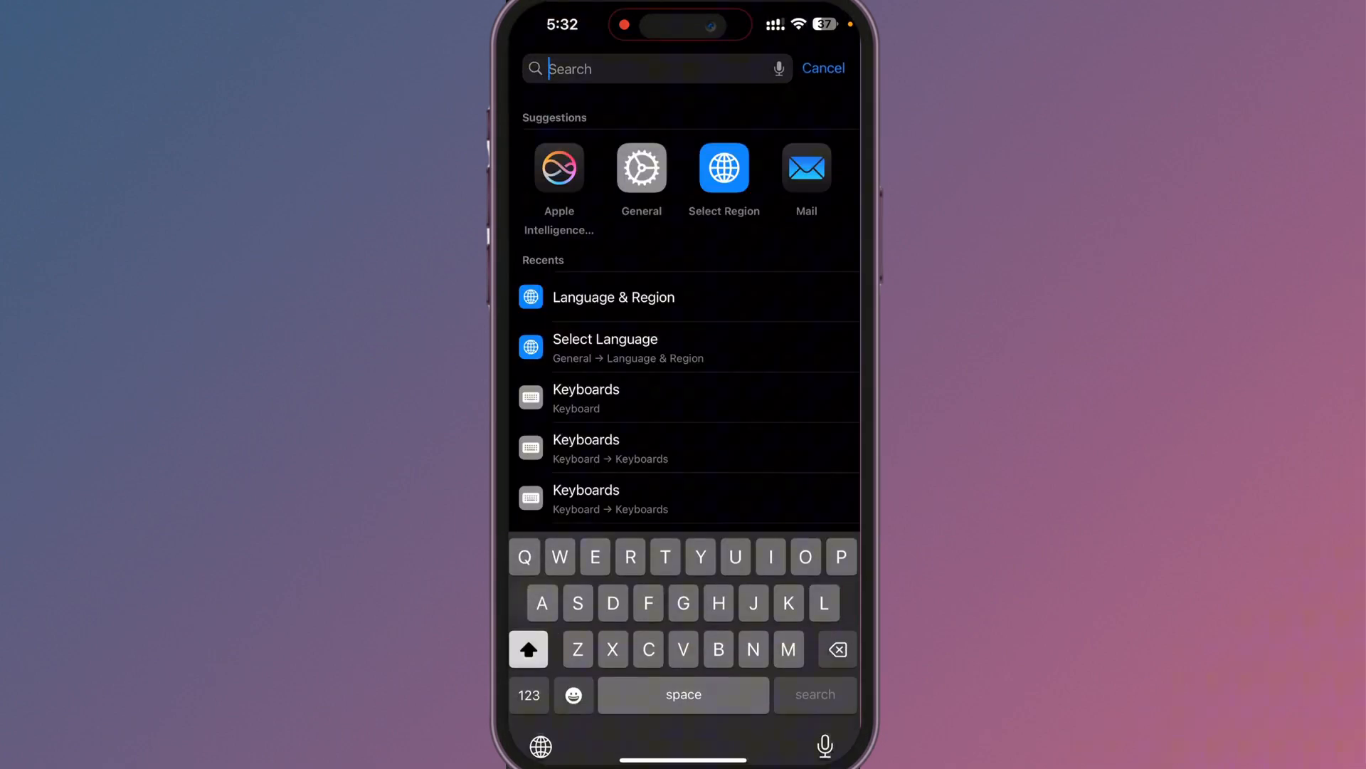
Search Settings for 'Region', view the region list, and leave Pakistan unchanged
{"action": "type", "text": "Regio"}
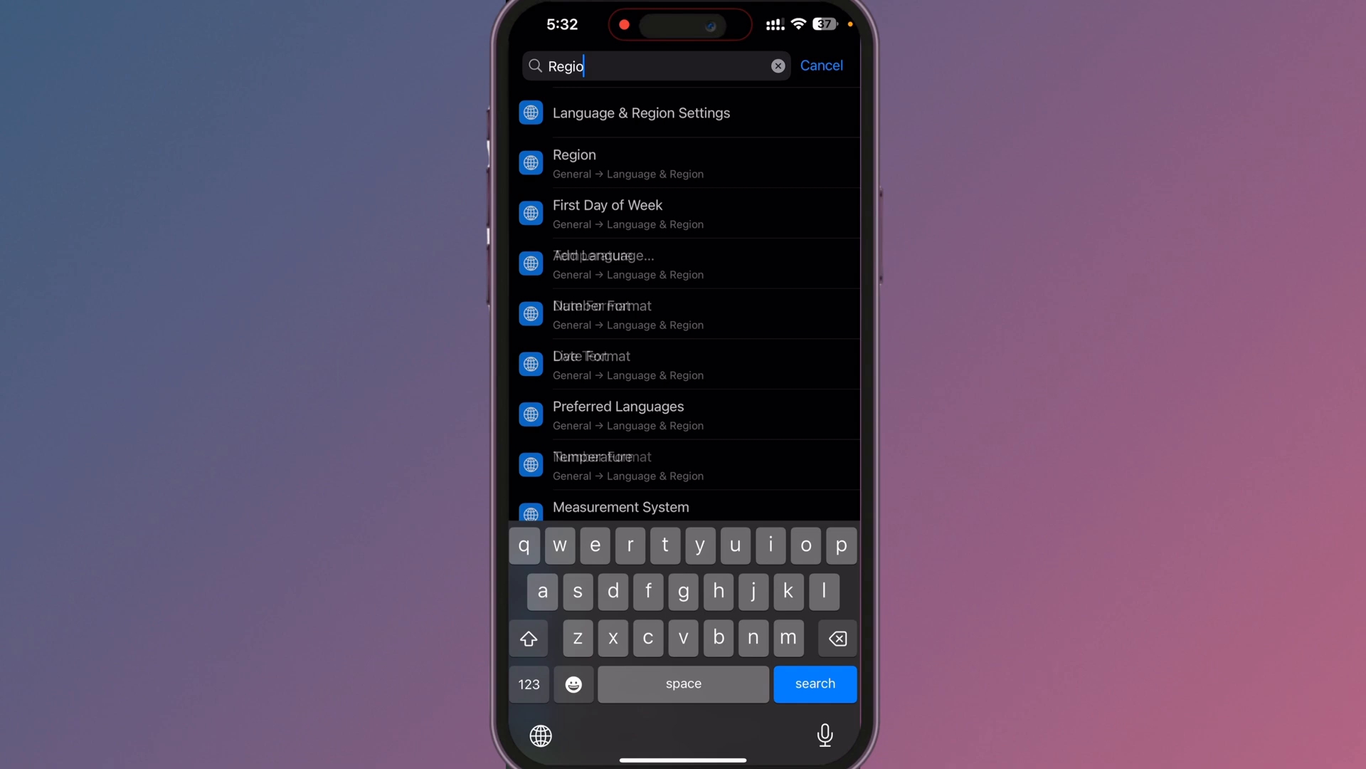
{"action": "left_click", "coordinate": [574, 163]}
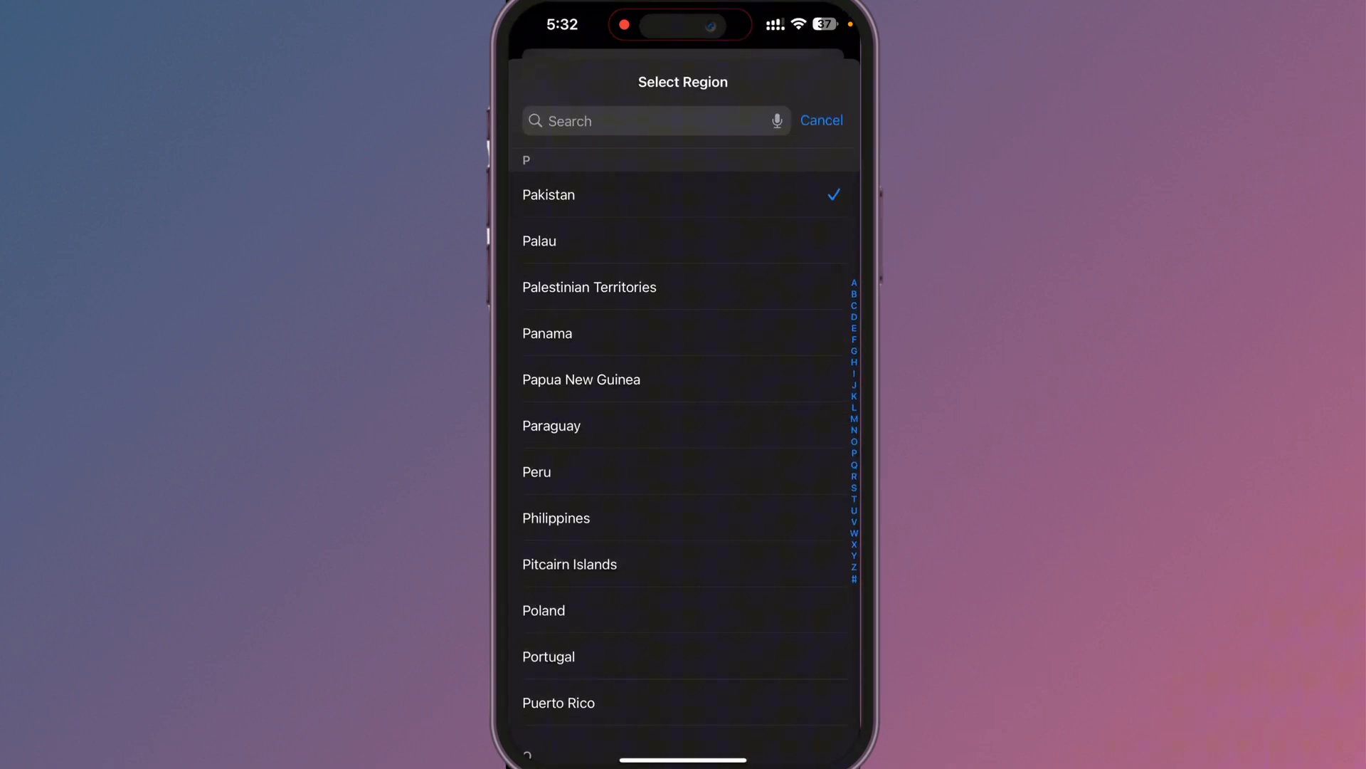
{"action": "left_click", "coordinate": [549, 194]}
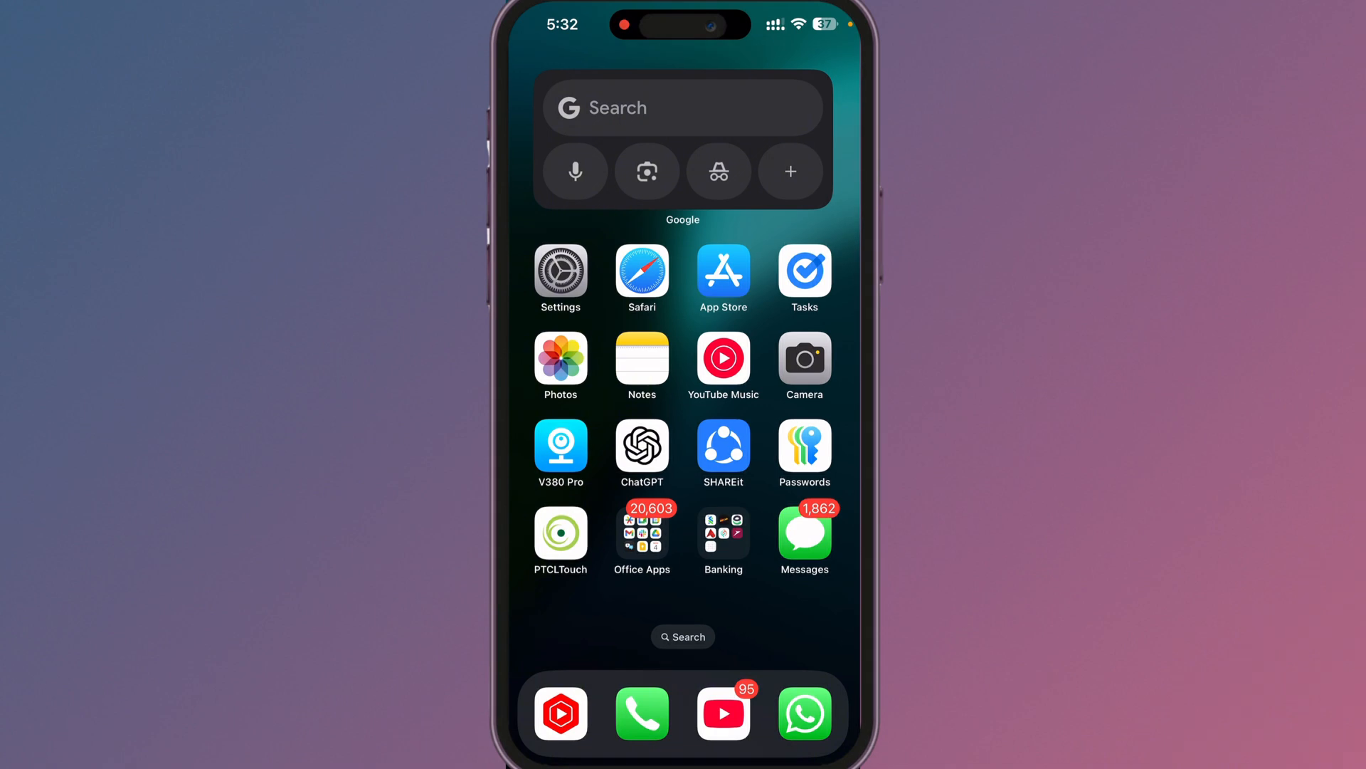
Select the note text 'How are you', view its Writing Tools panel, then close it
{"action": "left_click", "coordinate": [641, 356]}
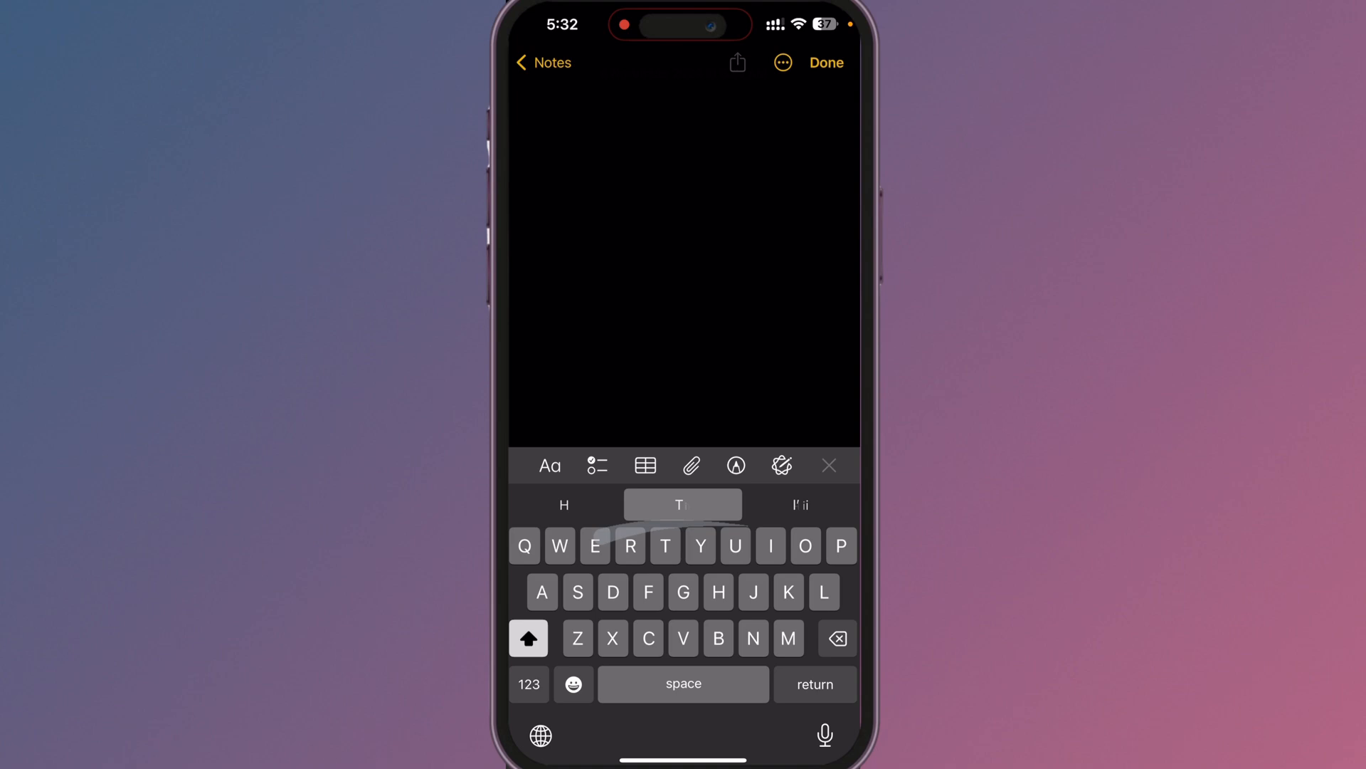
{"action": "double_click", "coordinate": [595, 106]}
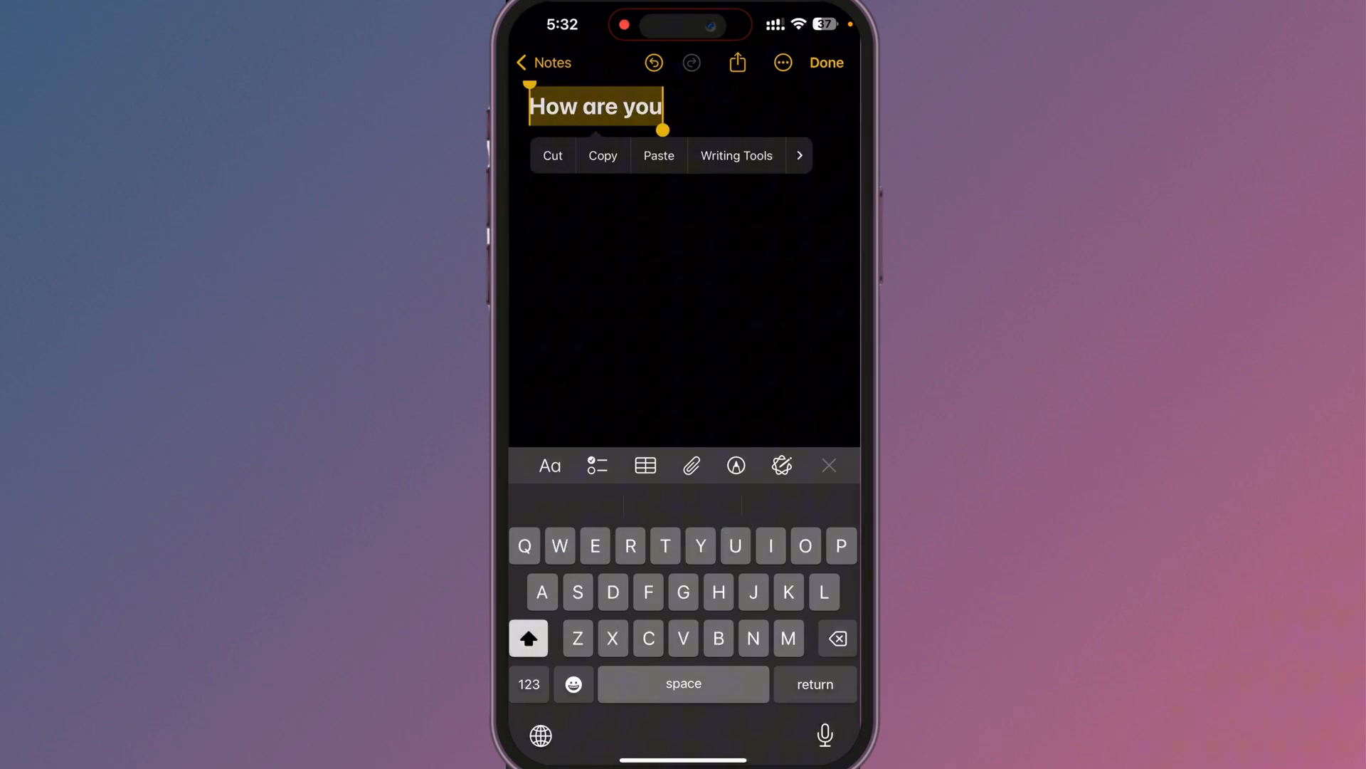
{"action": "left_click", "coordinate": [736, 156]}
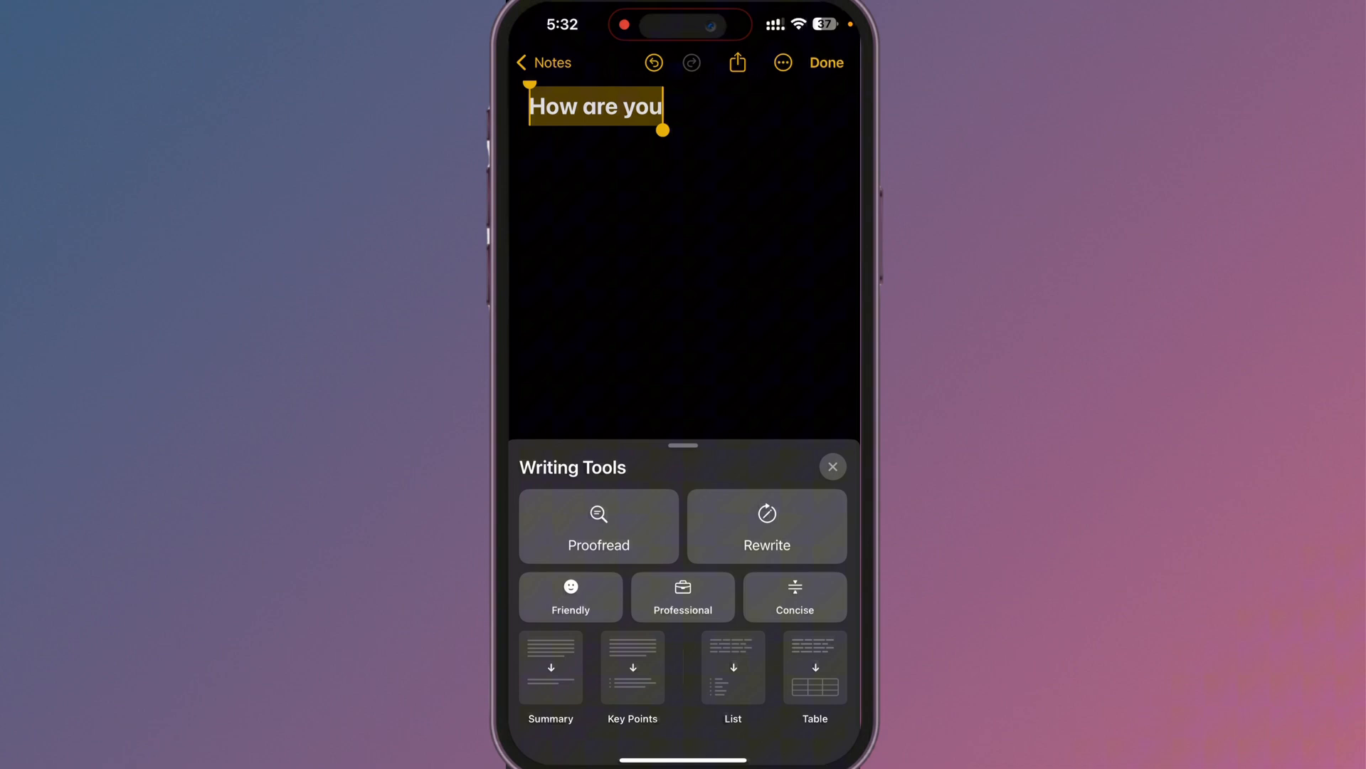
{"action": "left_click", "coordinate": [767, 527]}
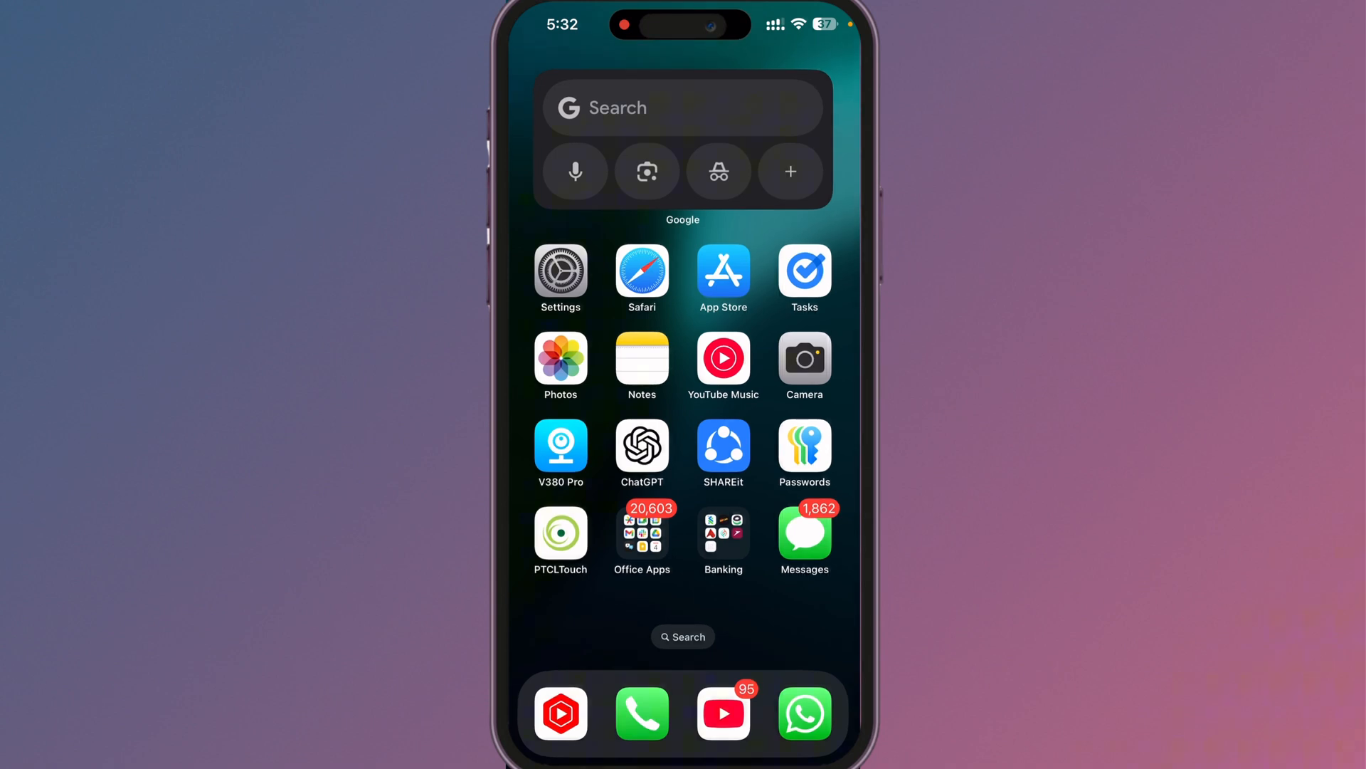
Search Settings for 'Language' to reach Siri's English (United States) language option
{"action": "left_click", "coordinate": [560, 271]}
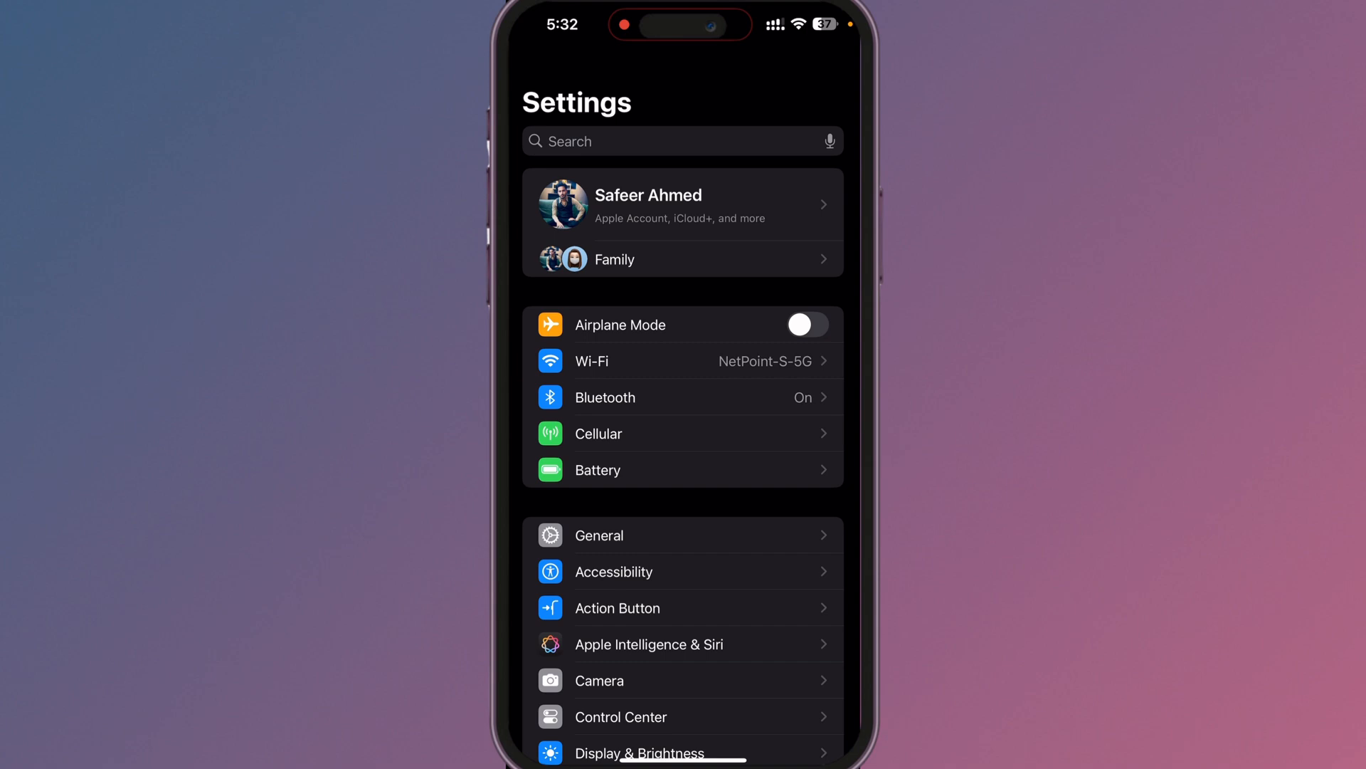
{"action": "left_click", "coordinate": [682, 141]}
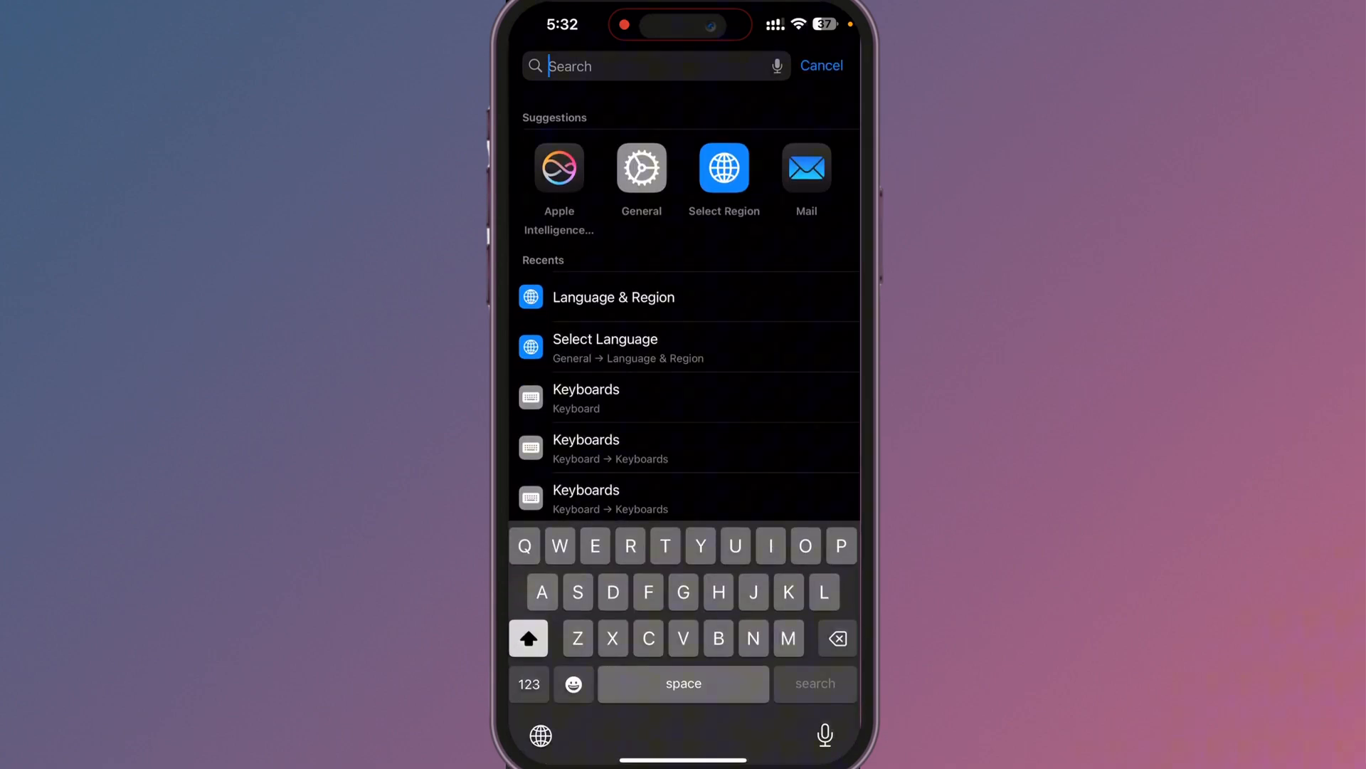
{"action": "type", "text": "Language"}
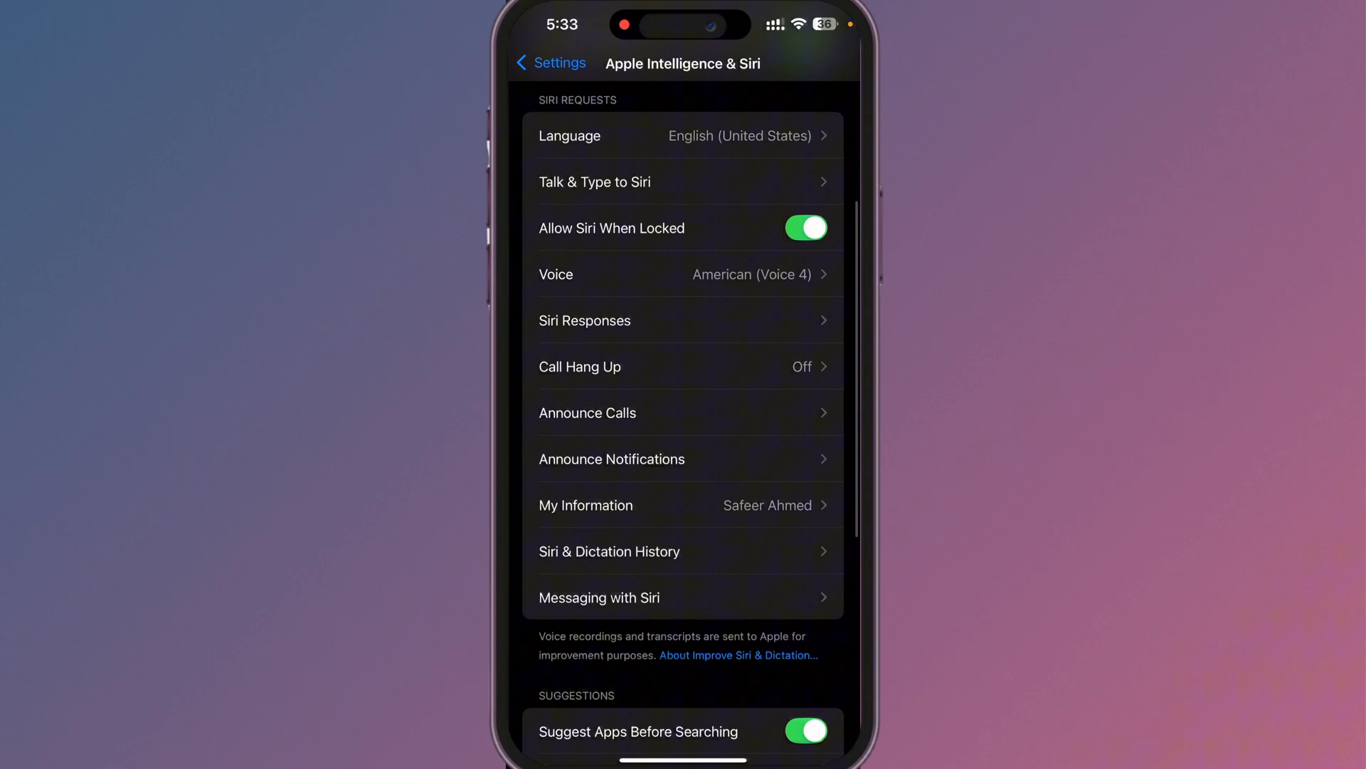
Search 'Language', open Language & Region, and exit the region picker keeping Pakistan
{"action": "type", "text": "Language"}
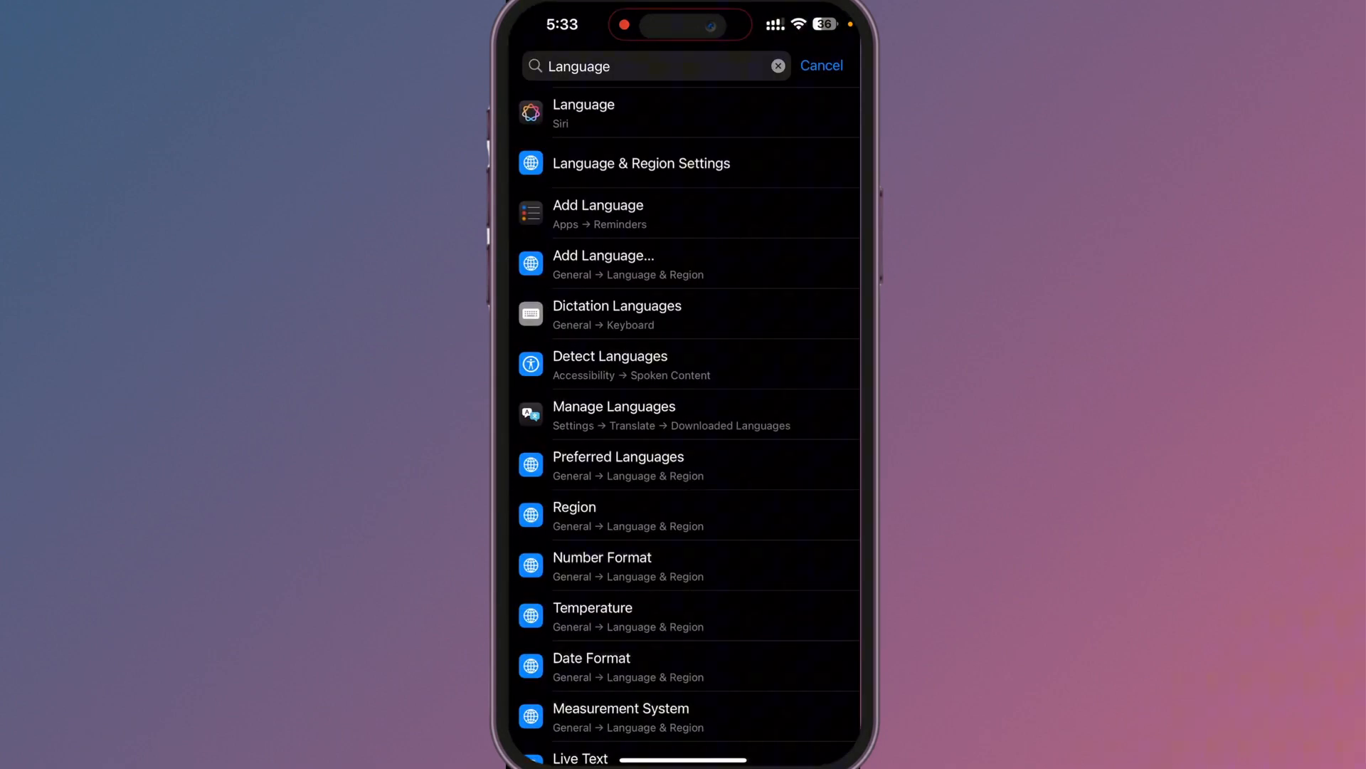
{"action": "left_click", "coordinate": [641, 163]}
{"action": "type", "text": "Unit"}
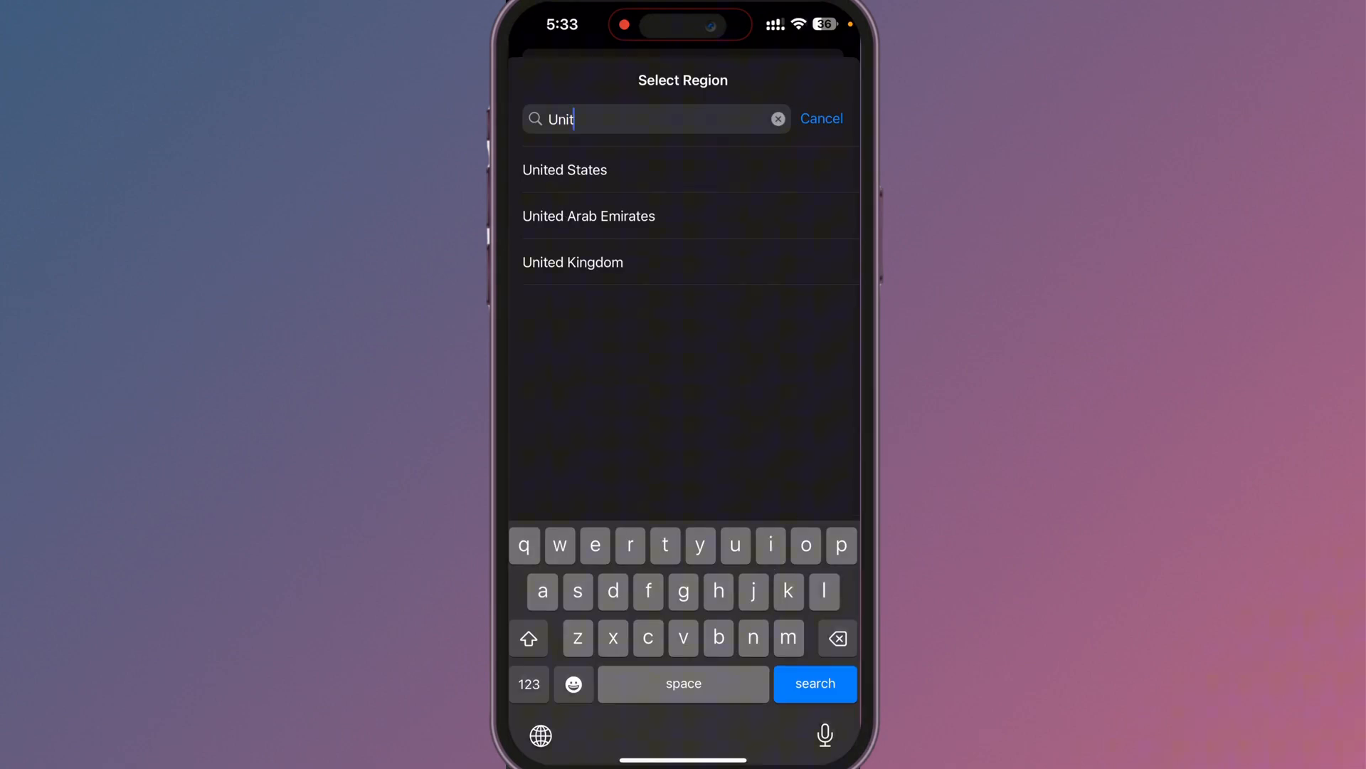
{"action": "left_click", "coordinate": [823, 119]}
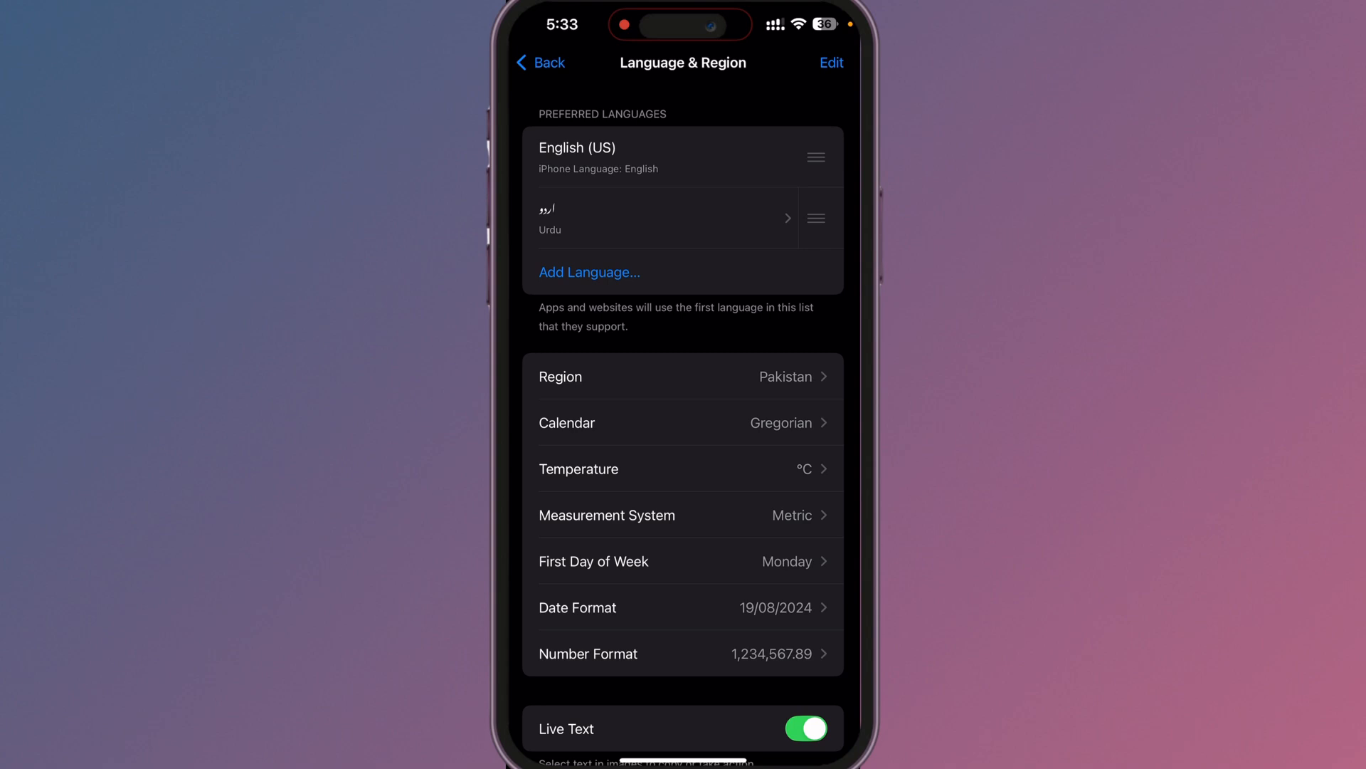